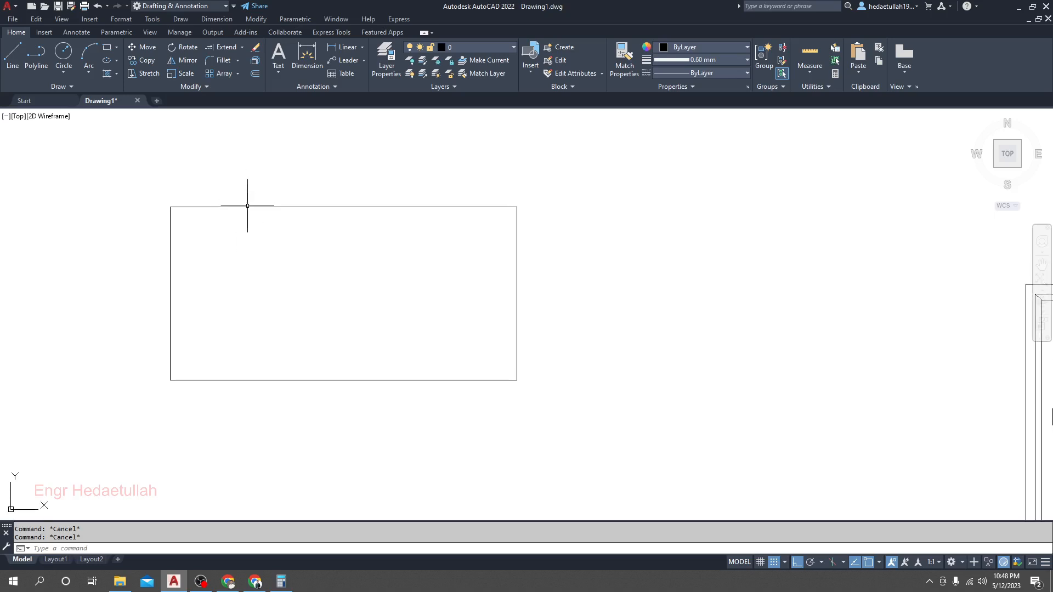
mouse_move(281, 189)
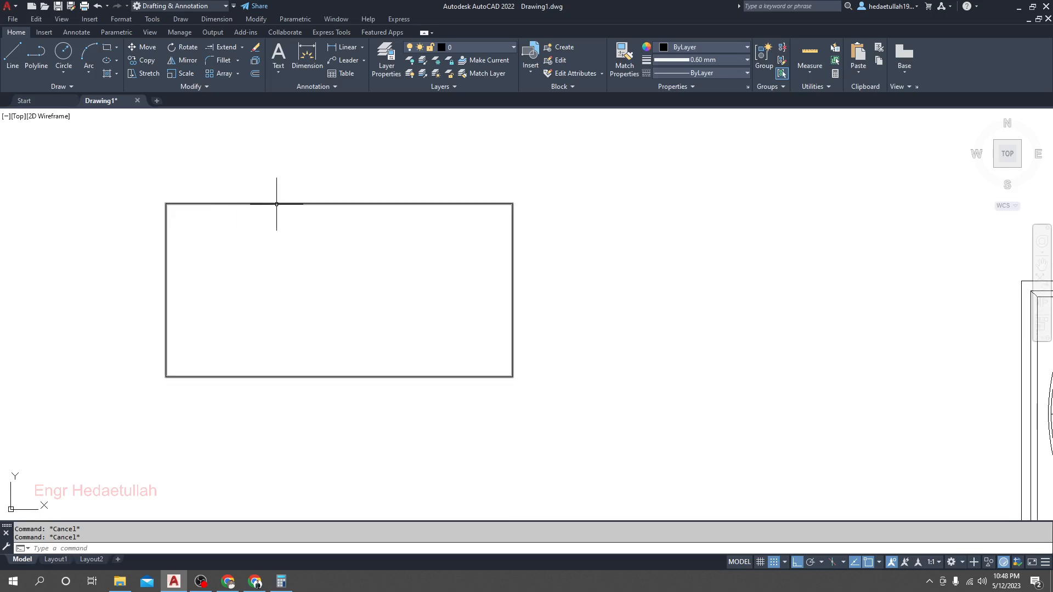
mouse_move(206, 207)
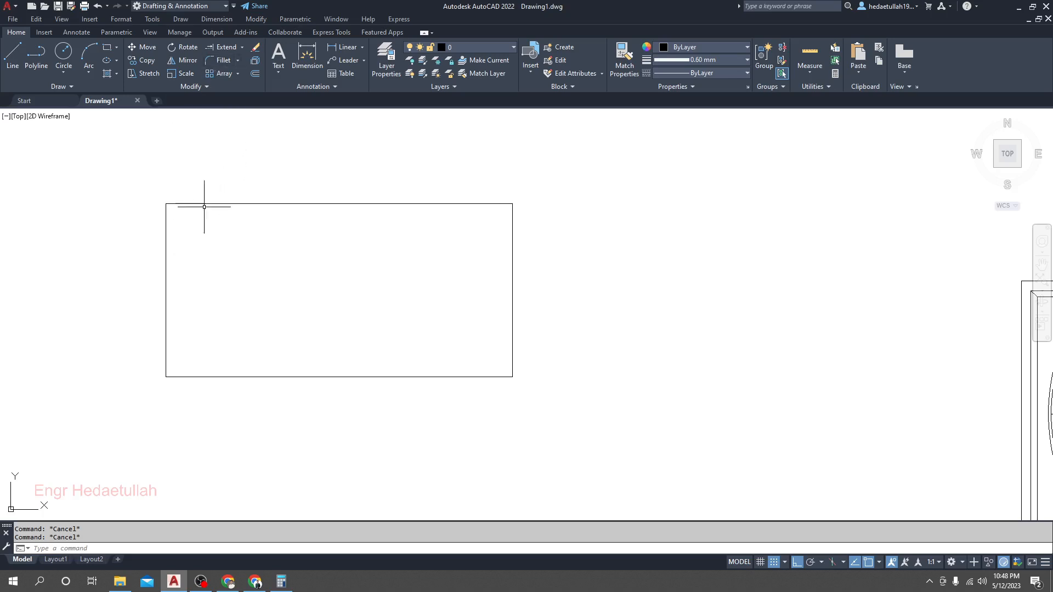
mouse_move(224, 181)
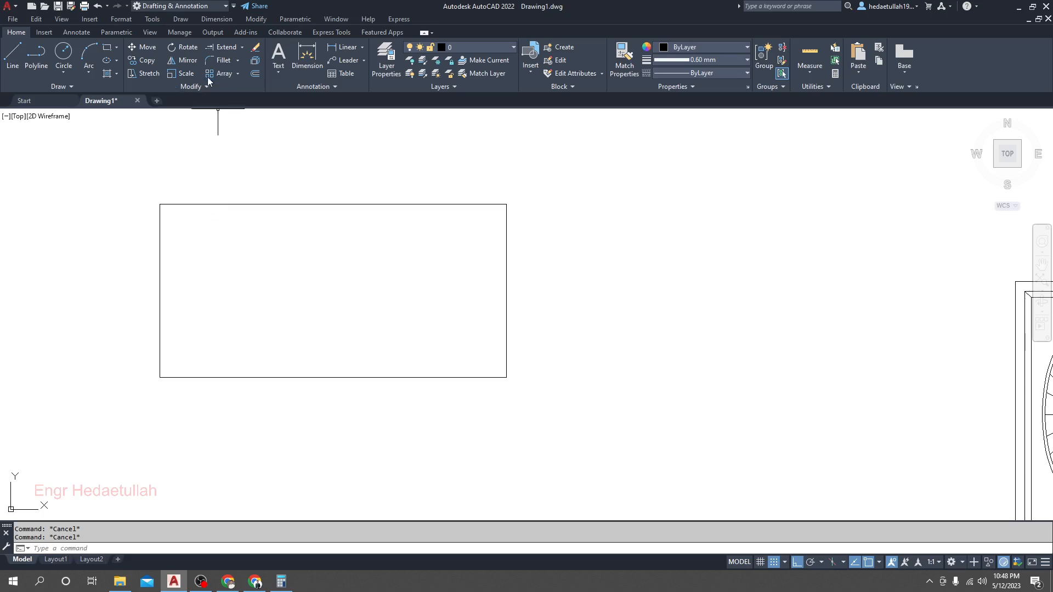
Step: Use BREAK (BR) on the top edge, entering 2' to cut a 2-foot gap
left_click(194, 86)
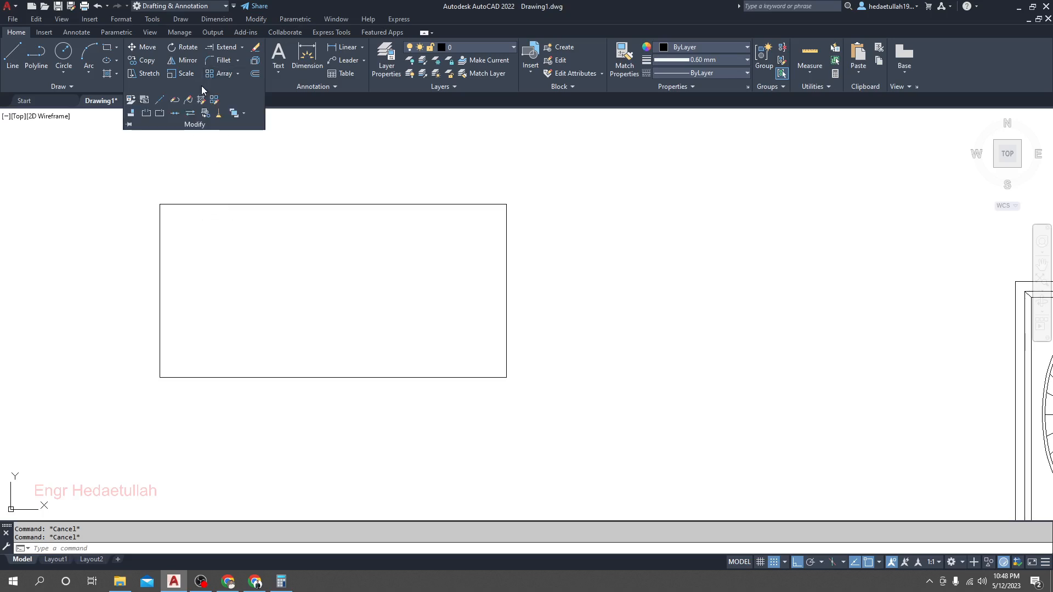
mouse_move(146, 113)
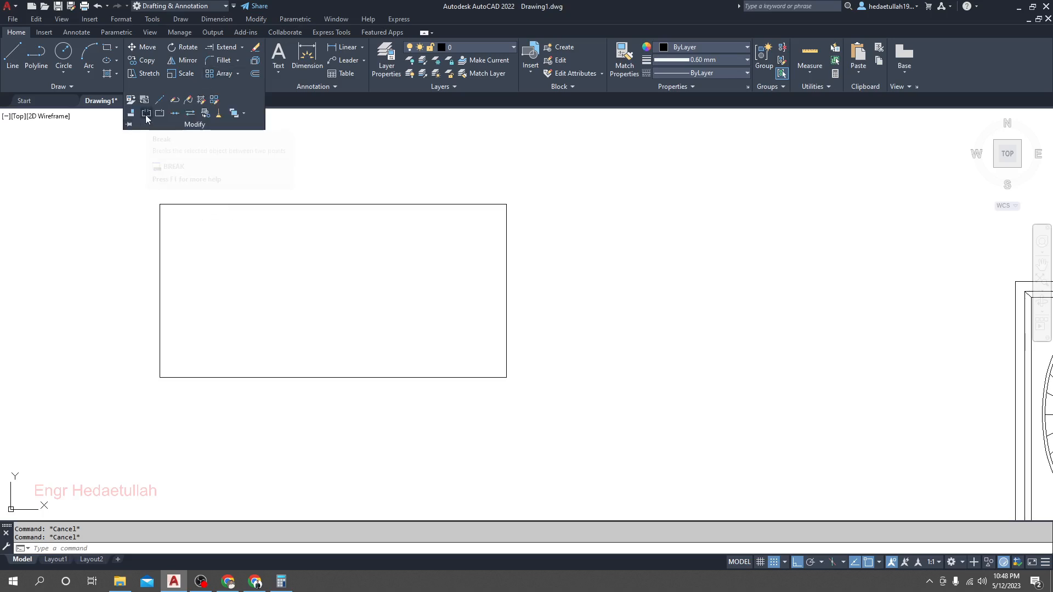
mouse_move(146, 113)
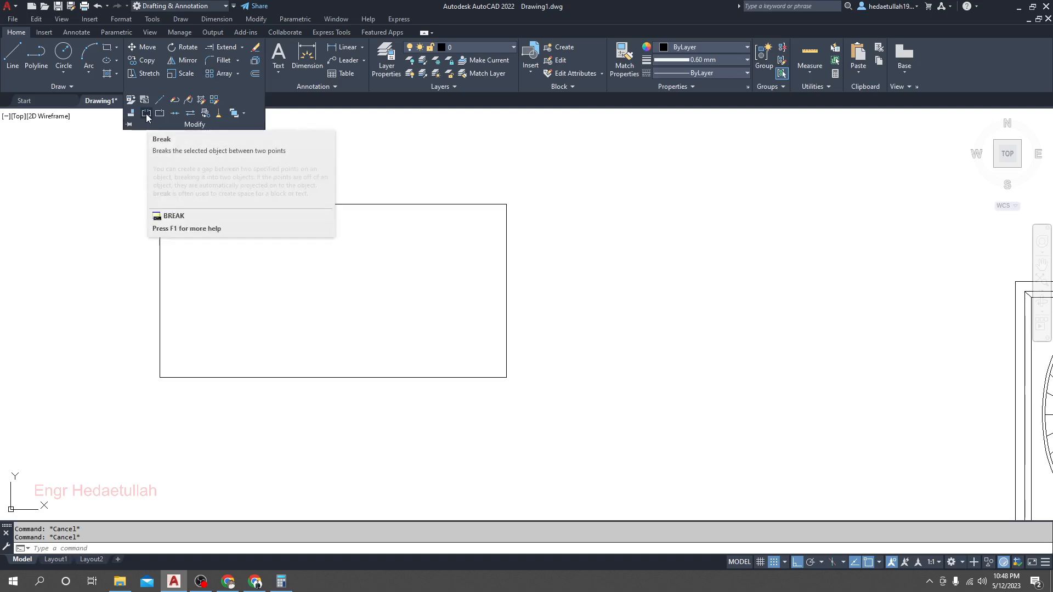
mouse_move(329, 309)
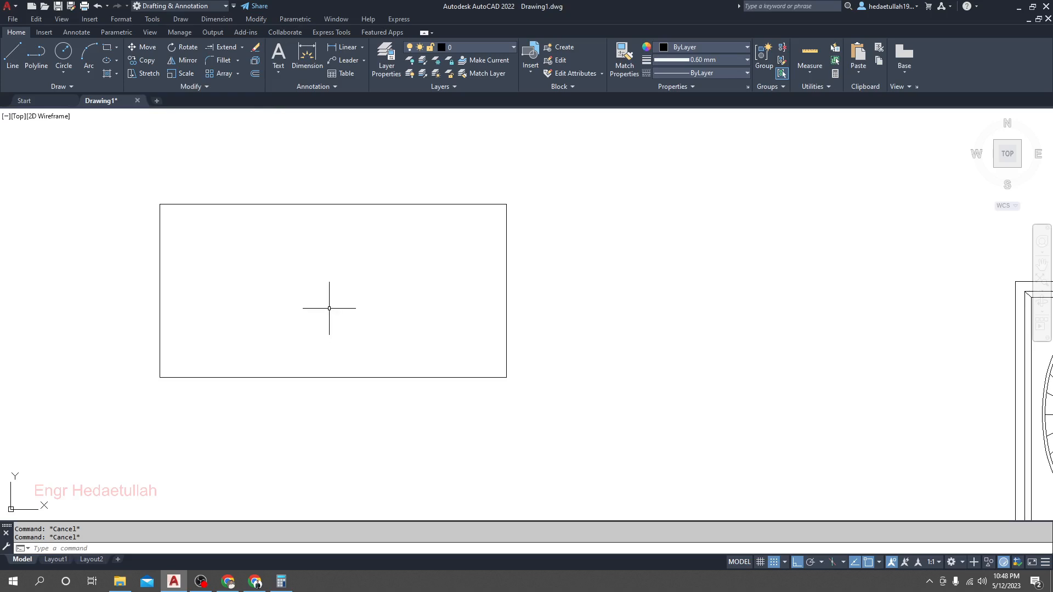
type("BR")
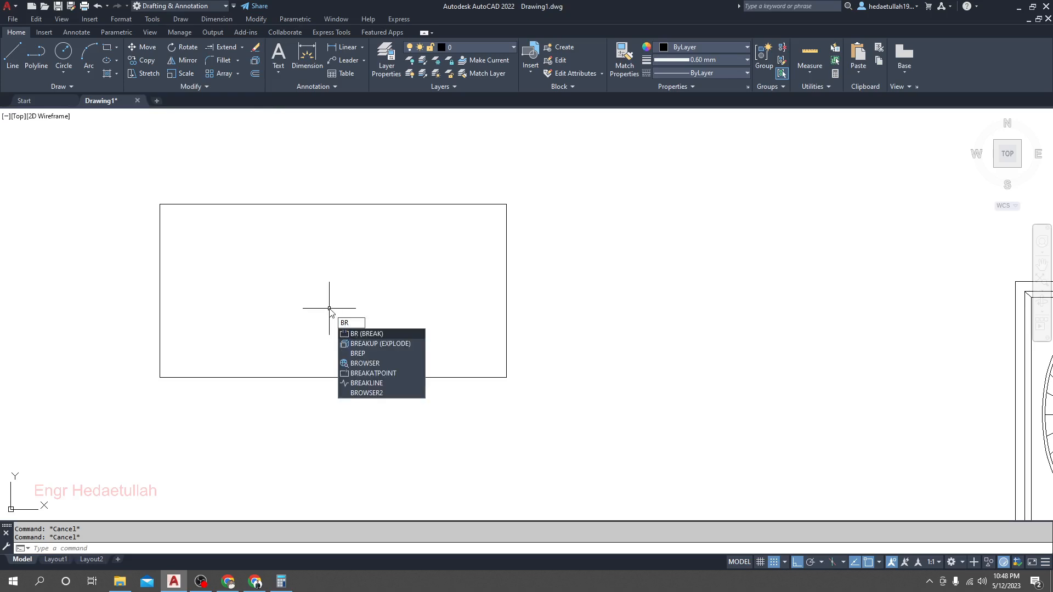
key("Enter")
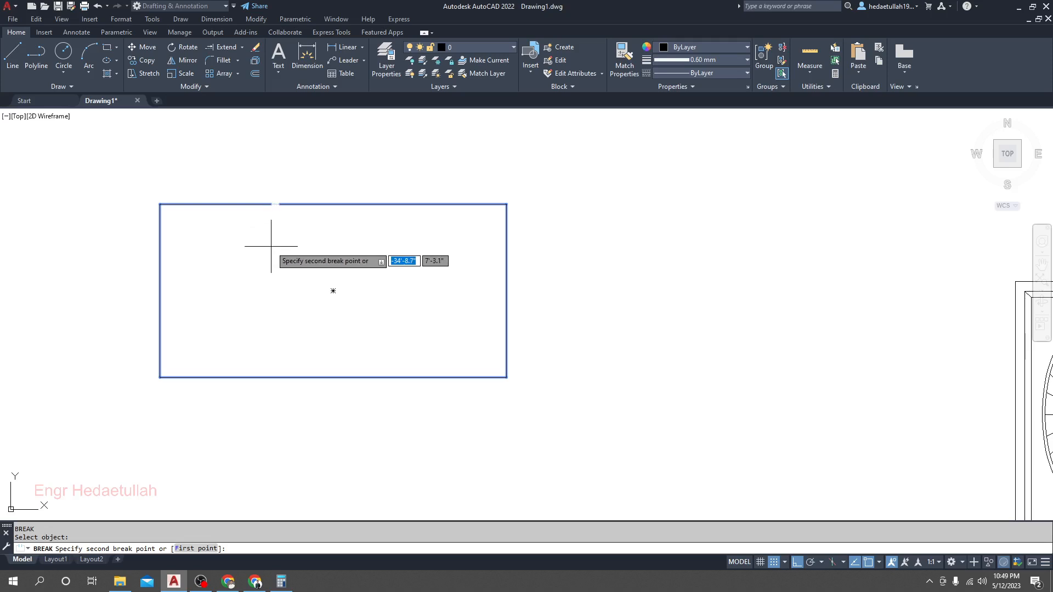
mouse_move(324, 227)
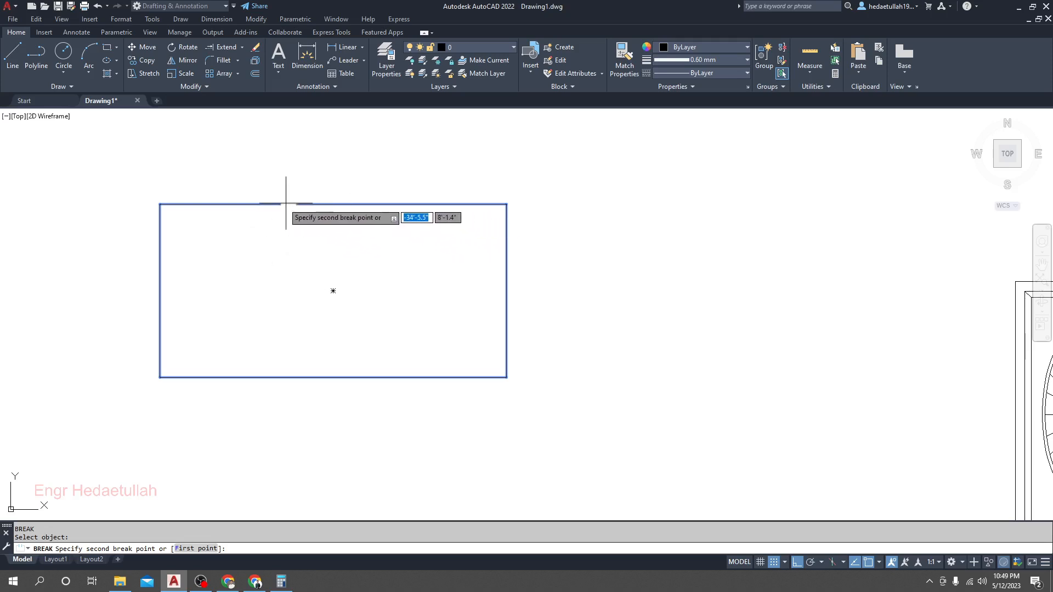
mouse_move(279, 205)
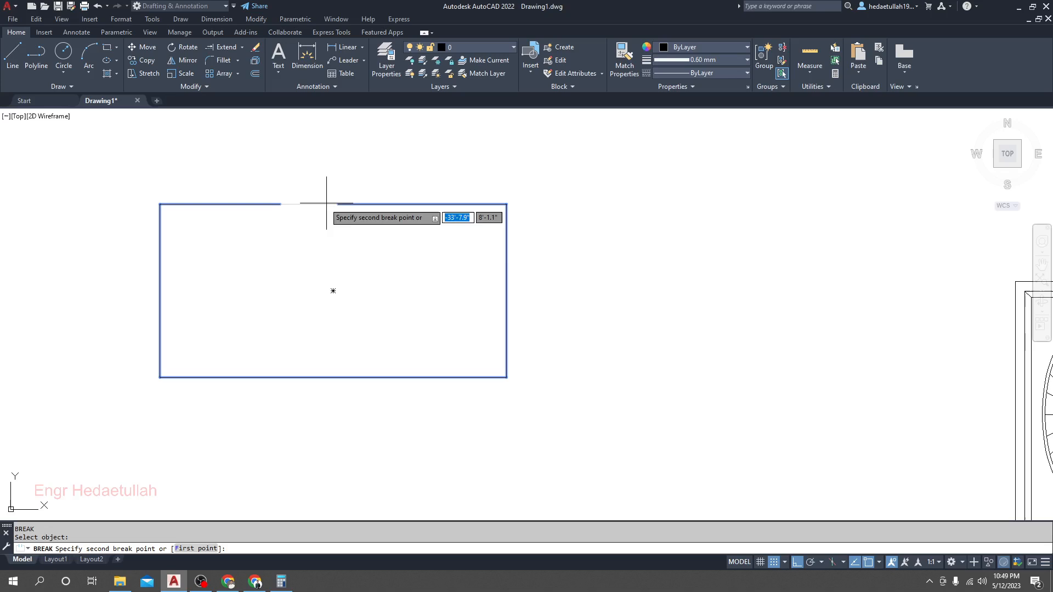
mouse_move(294, 204)
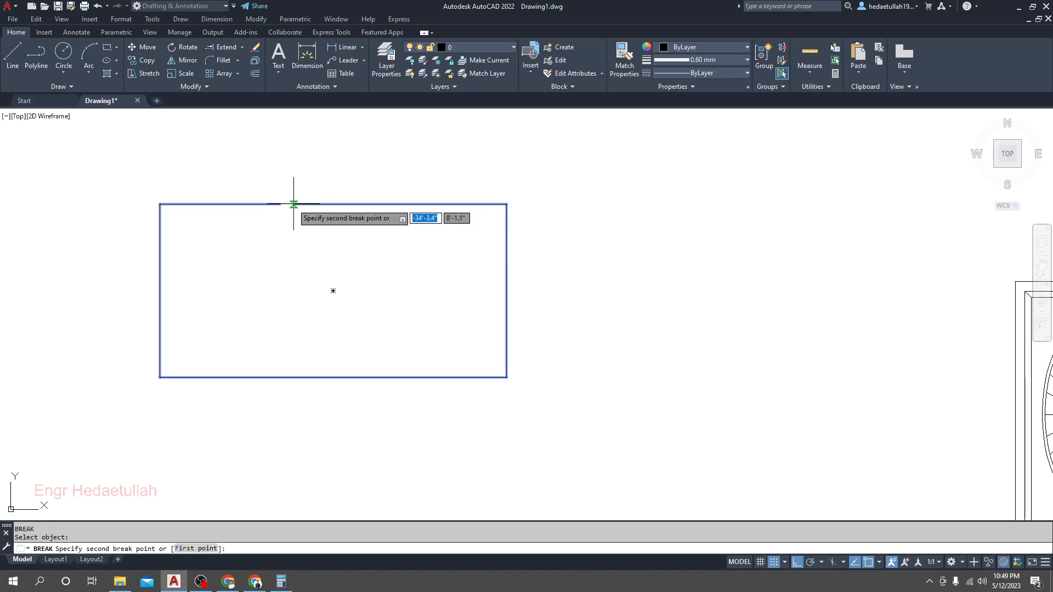
mouse_move(279, 205)
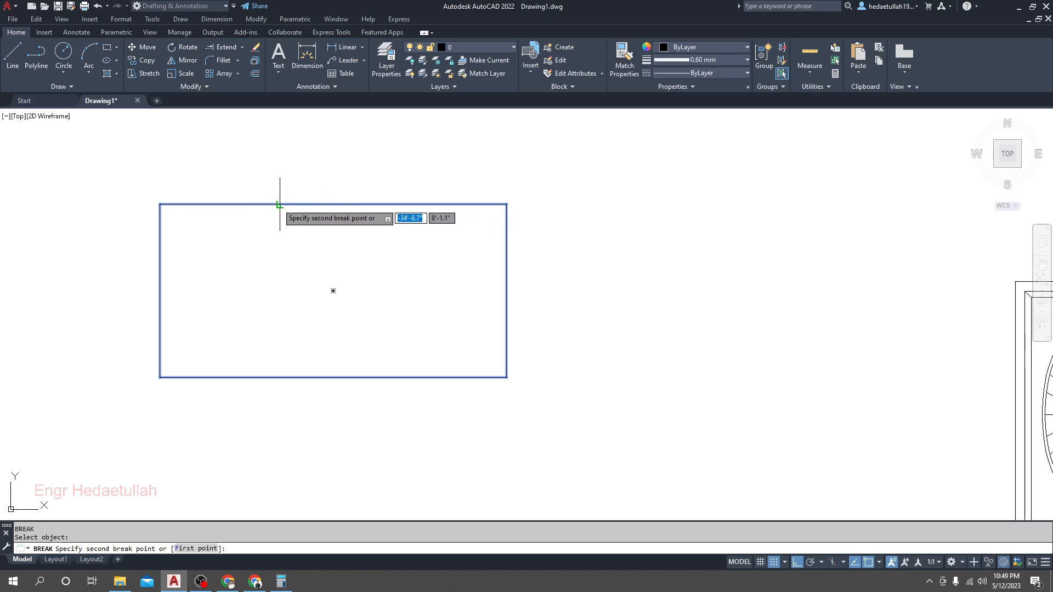
mouse_move(303, 204)
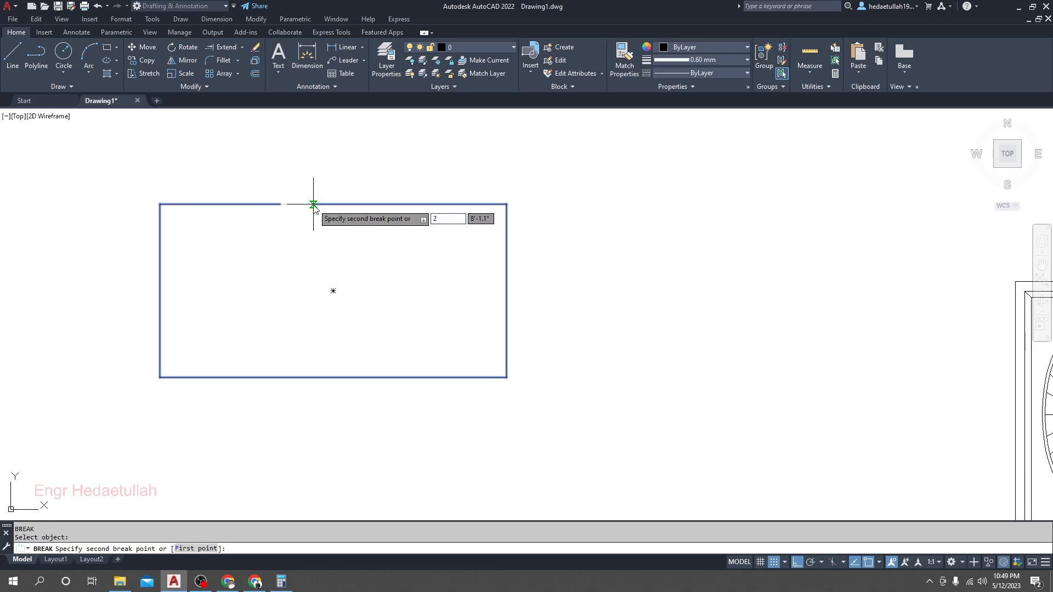
type("2'")
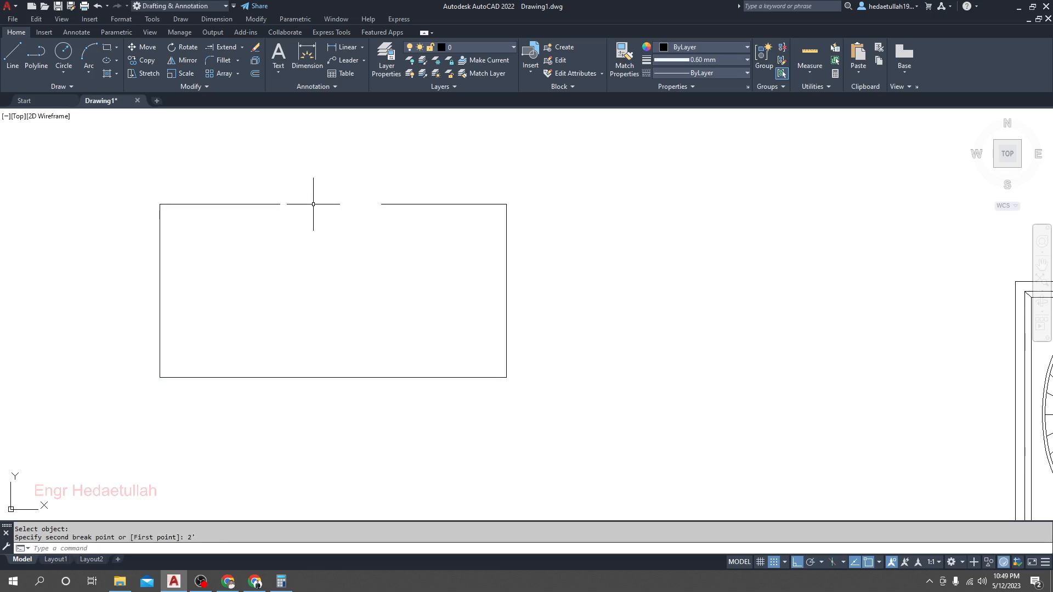
mouse_move(337, 204)
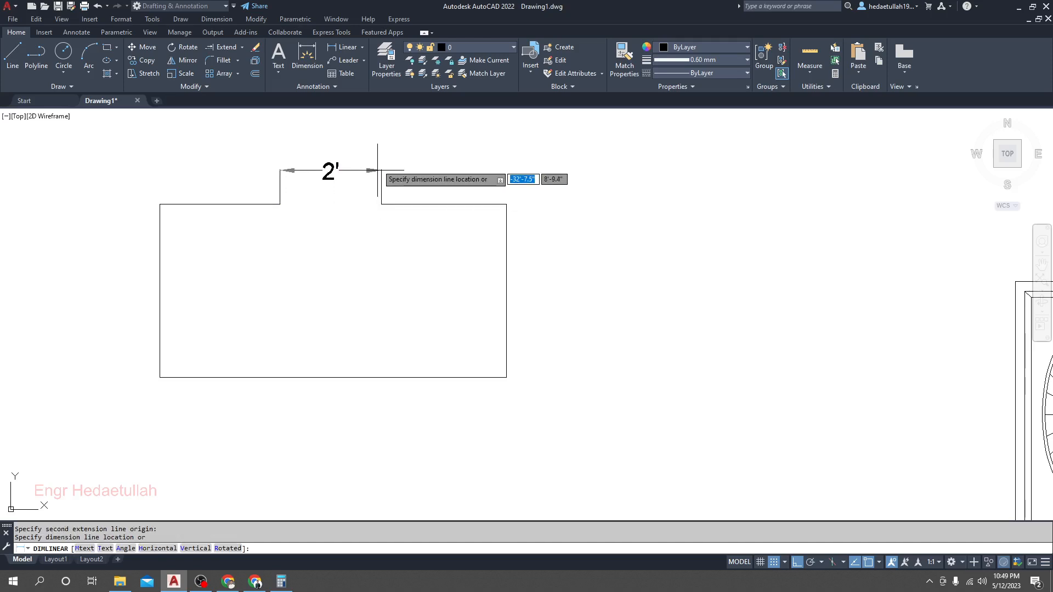
left_click(381, 183)
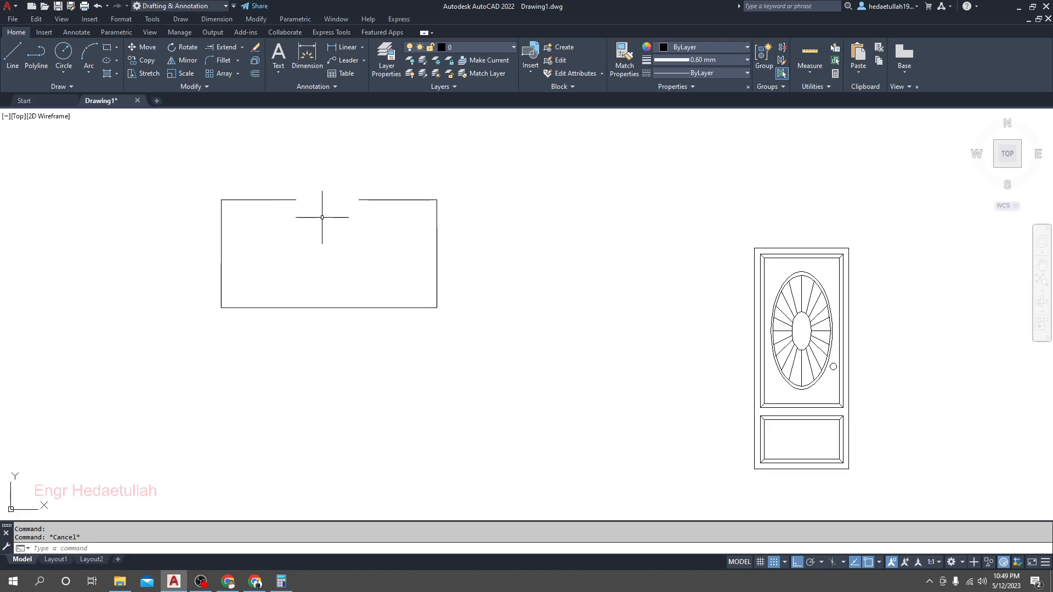
Step: Start BREAK (BR) on the bottom edge, picking the opening's first point left of centre
type("BR")
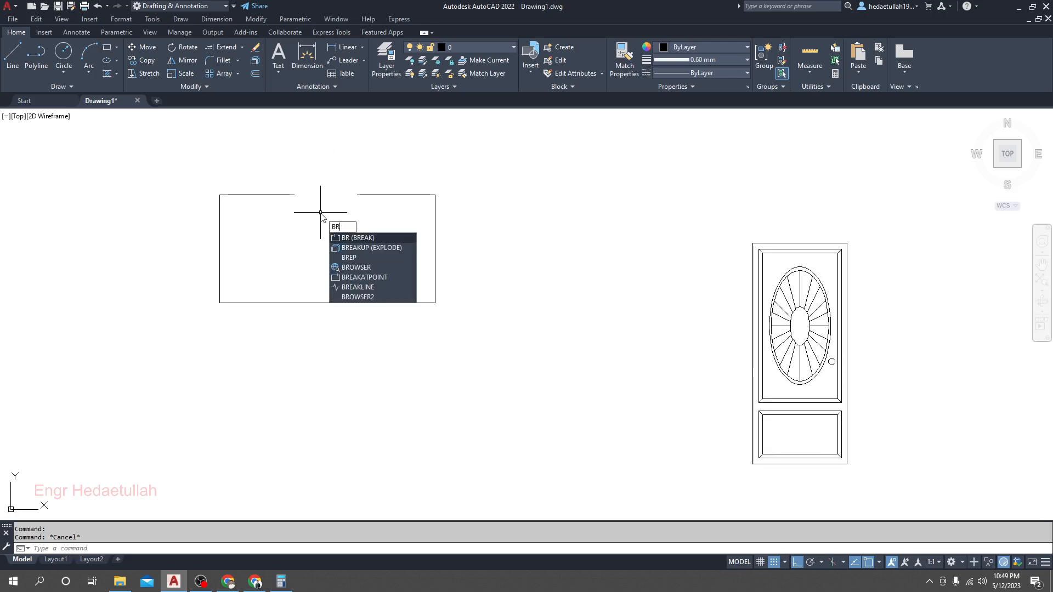
key("Enter")
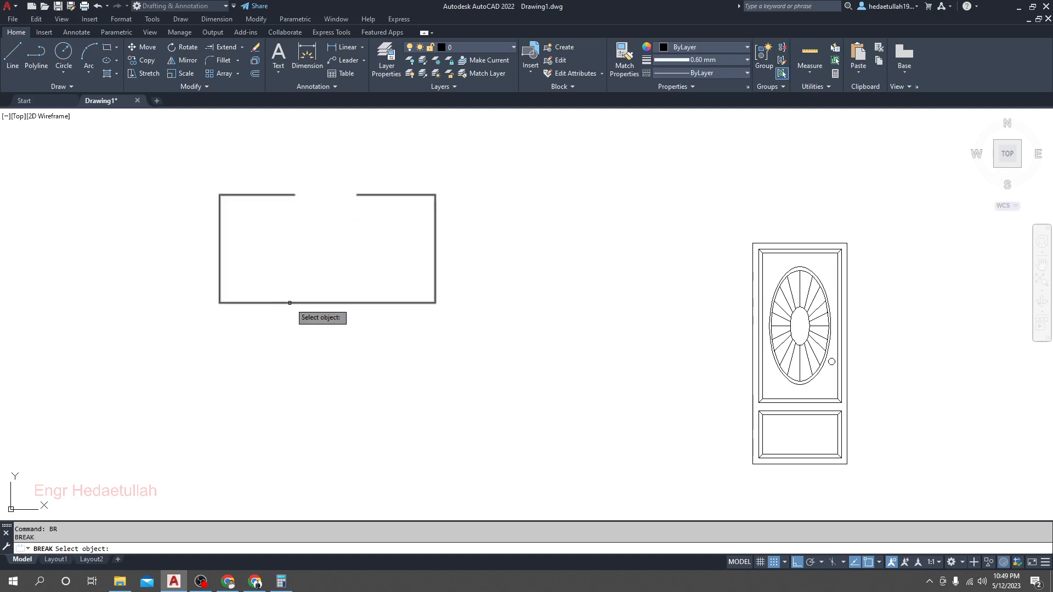
left_click(290, 302)
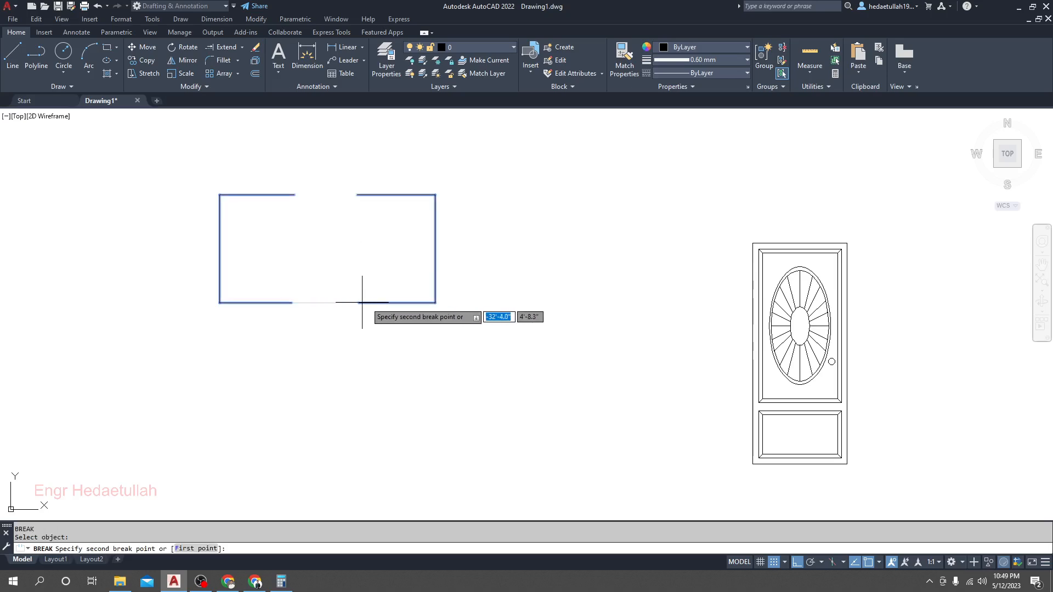